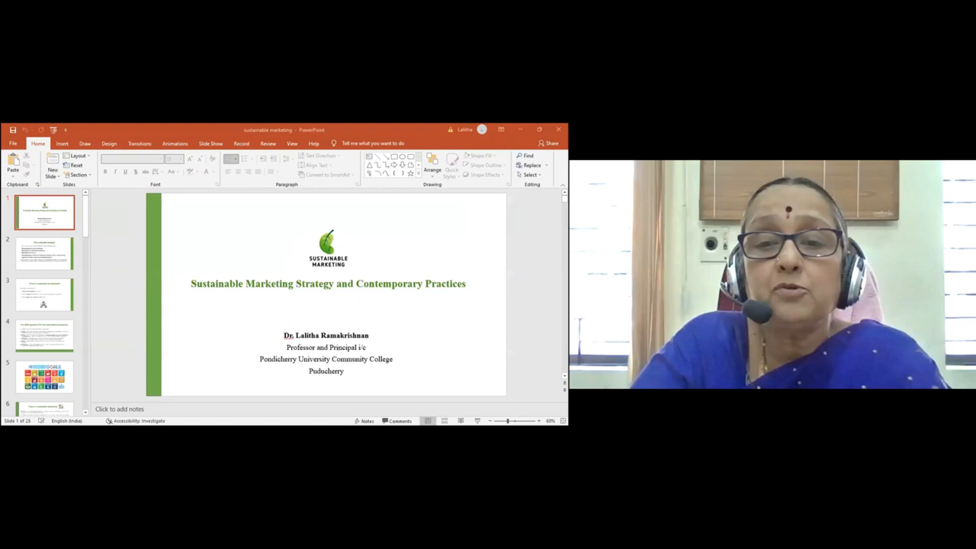
Step: Open slide 2, 'Why sustainable strategy?', from the title slide
{"action": "left_click", "coordinate": [44, 253]}
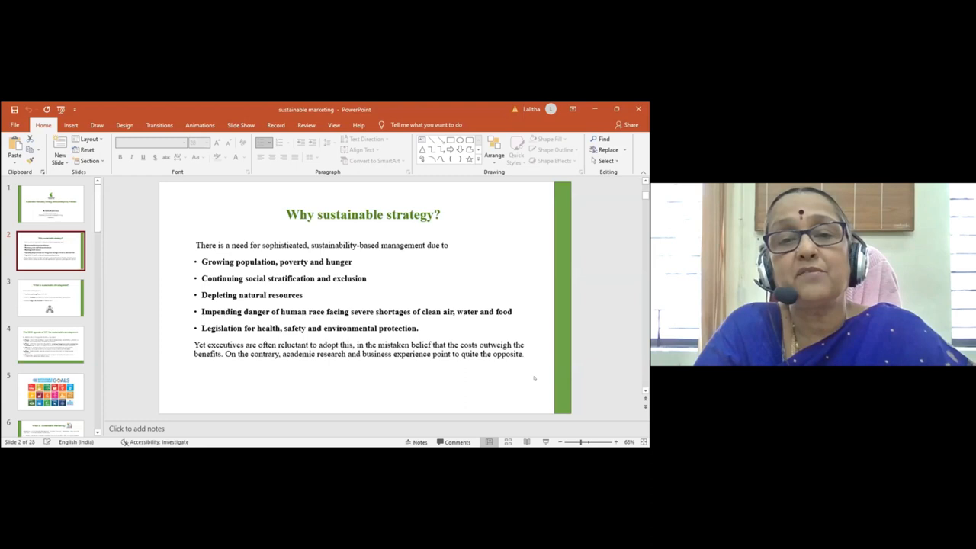
Step: Show slide 3, defining sustainable development as holistic, balanced and ensuring long-term survival
{"action": "left_click", "coordinate": [50, 298]}
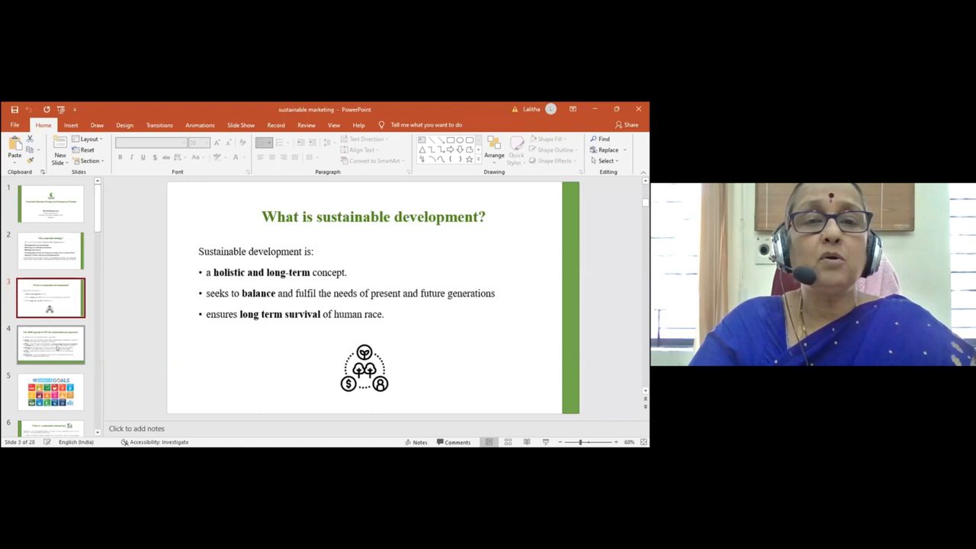
Step: Show slide 4, listing People, Planet, Prosperity, Peace and Partnership
{"action": "left_click", "coordinate": [49, 342]}
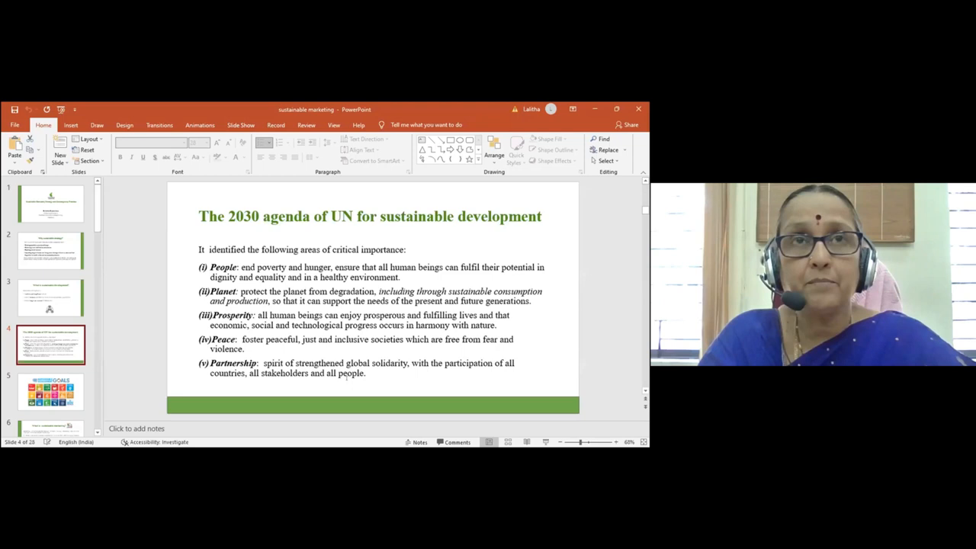
{"action": "left_click", "coordinate": [49, 391]}
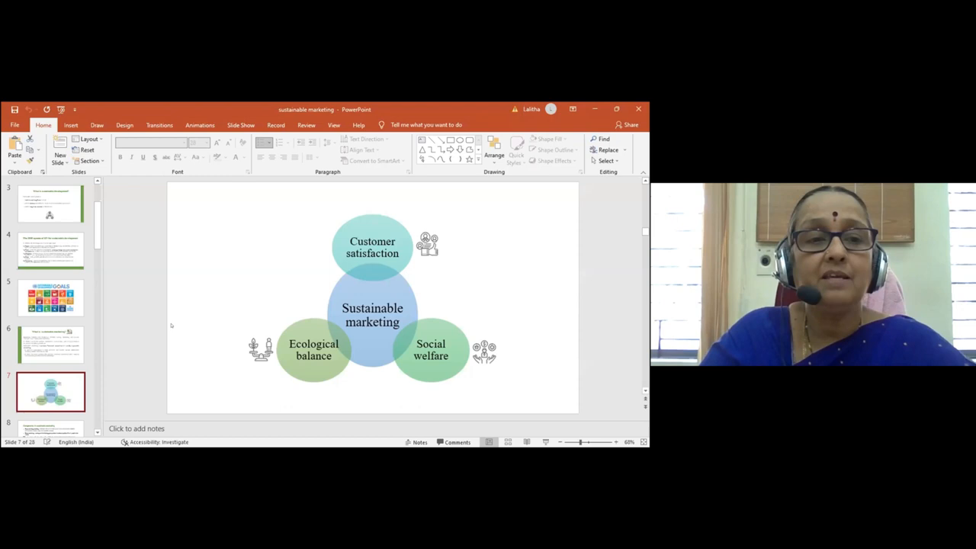
{"action": "scroll", "scroll_direction": "down", "scroll_amount": 3}
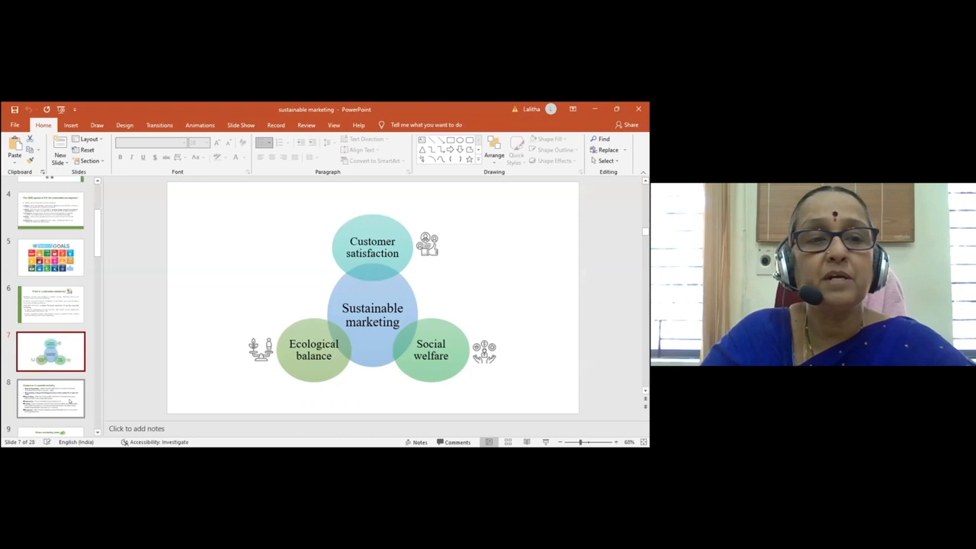
Step: Show slide 10 on consumption, disposal and Nike Air Jordan green practices
{"action": "left_click", "coordinate": [51, 399]}
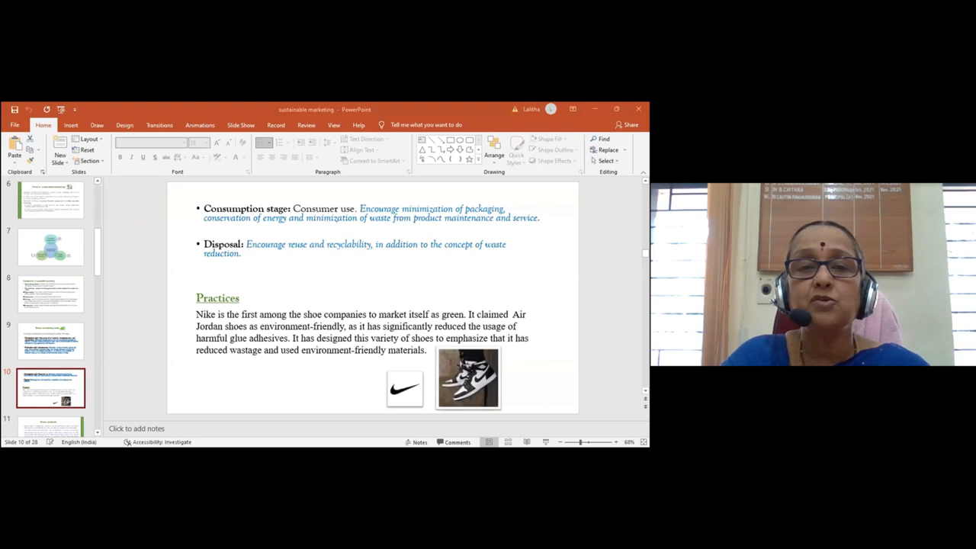
Step: Show slide 12, 'Green marketing strategies', with Polonsky and Rosenberger's three levels
{"action": "left_click", "coordinate": [51, 412]}
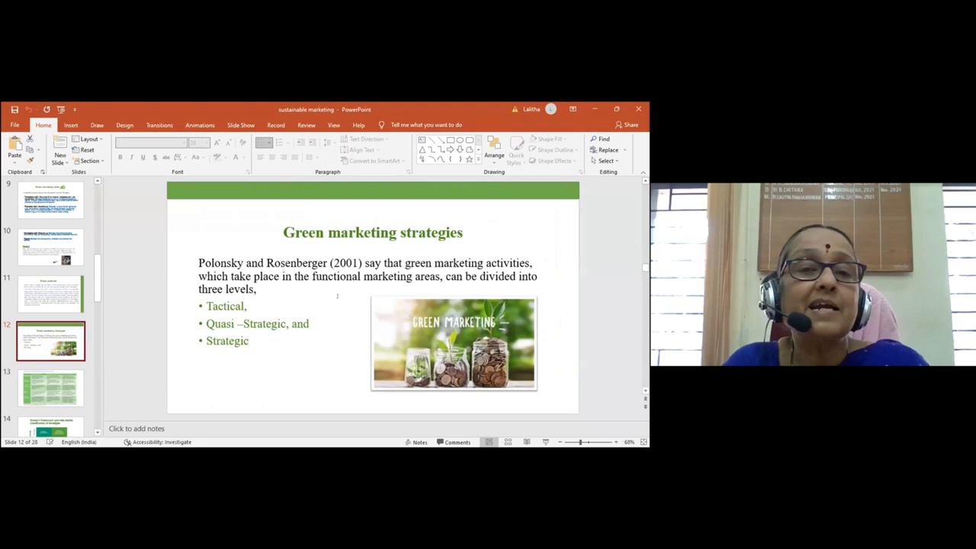
{"action": "left_click", "coordinate": [50, 403]}
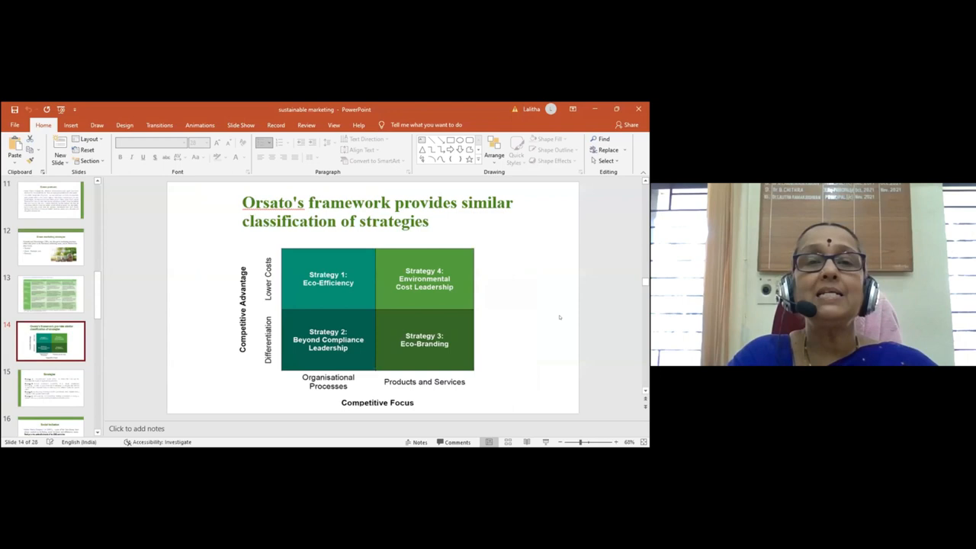
{"action": "mouse_move", "coordinate": [498, 266]}
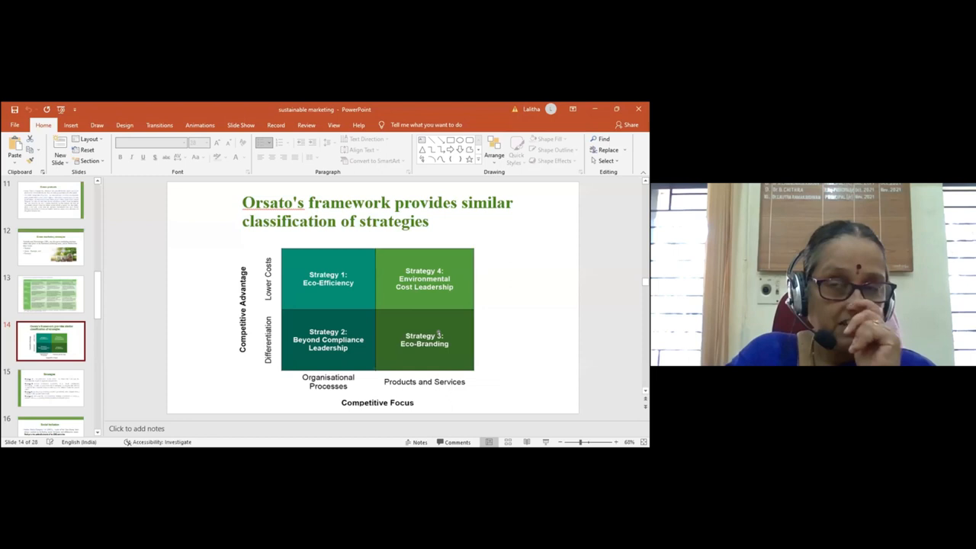
{"action": "left_click", "coordinate": [51, 387]}
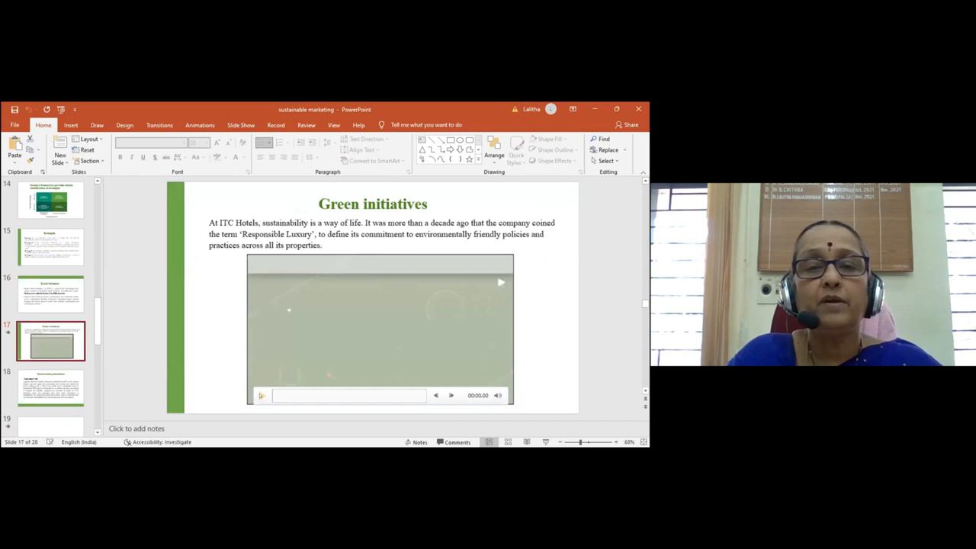
Step: Display slide 21, the embedded video about 500 billion plastic bags
{"action": "left_click", "coordinate": [501, 283]}
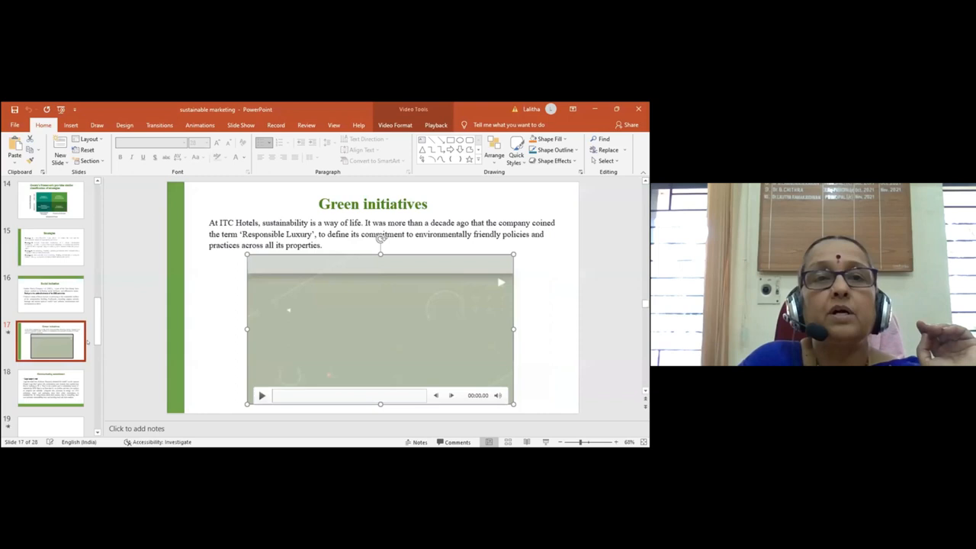
{"action": "mouse_move", "coordinate": [49, 399]}
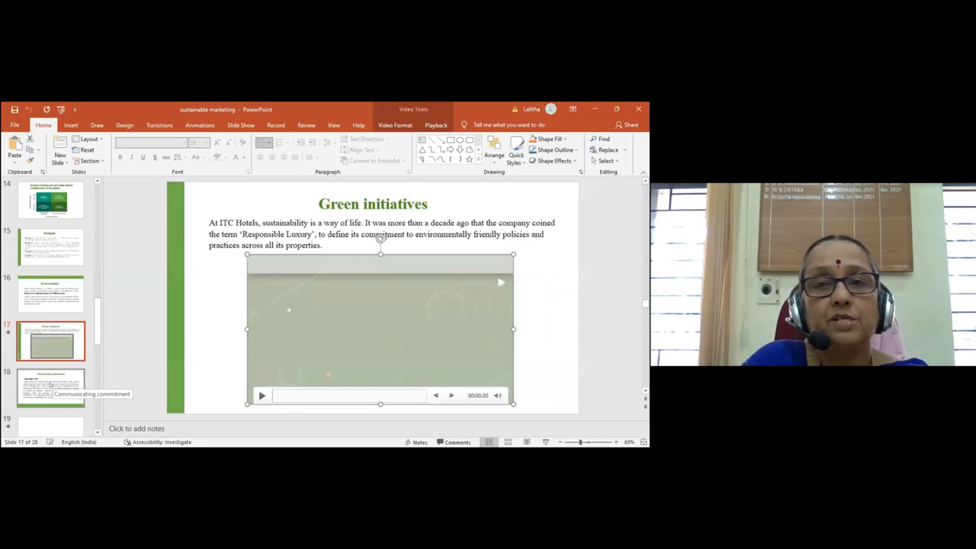
{"action": "left_click", "coordinate": [51, 400]}
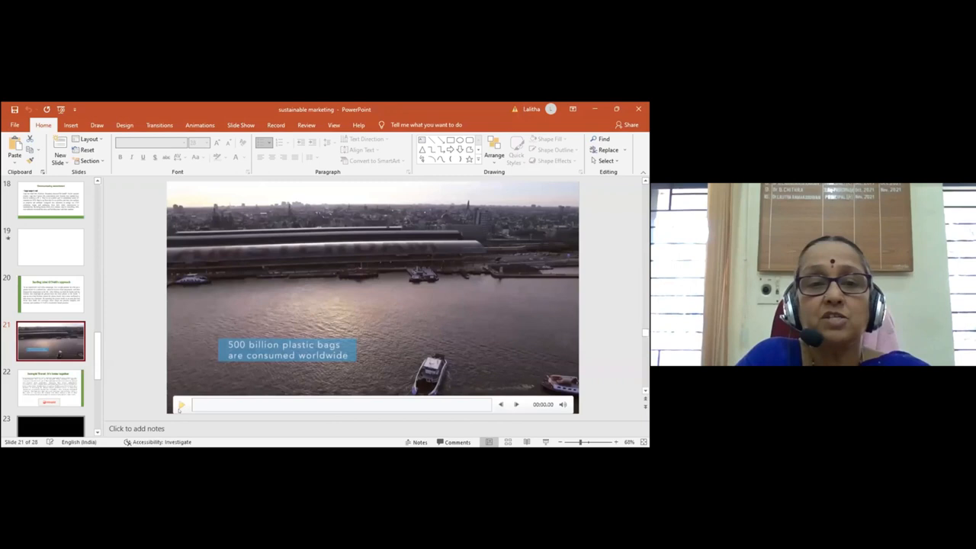
Step: Show slide 22, 'Intrepid Travel: It's better together', on partnerships and accreditations
{"action": "left_click", "coordinate": [180, 405]}
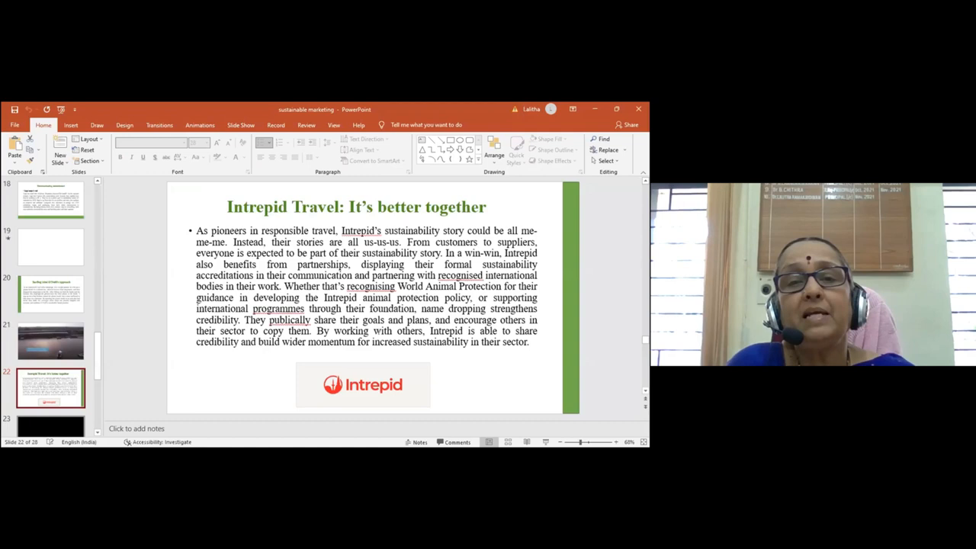
Step: Correct 'publically' to 'publicly' on slide 22, then open slide 23's video
{"action": "right_click", "coordinate": [288, 320]}
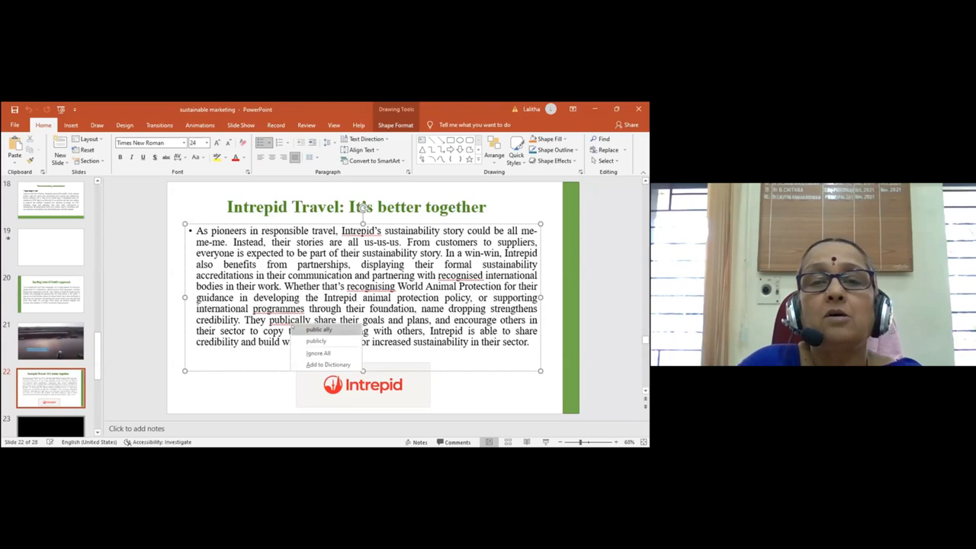
{"action": "left_click", "coordinate": [318, 329]}
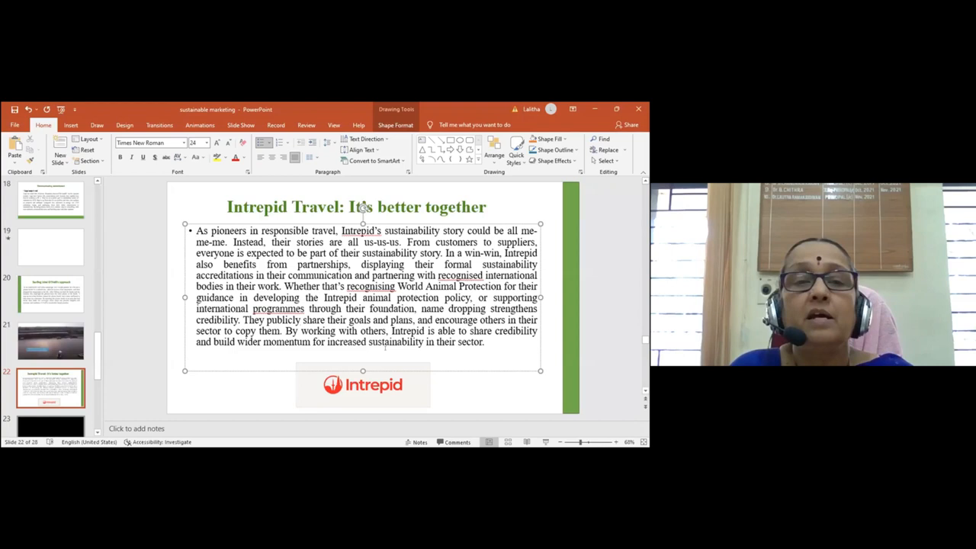
{"action": "left_click", "coordinate": [50, 337]}
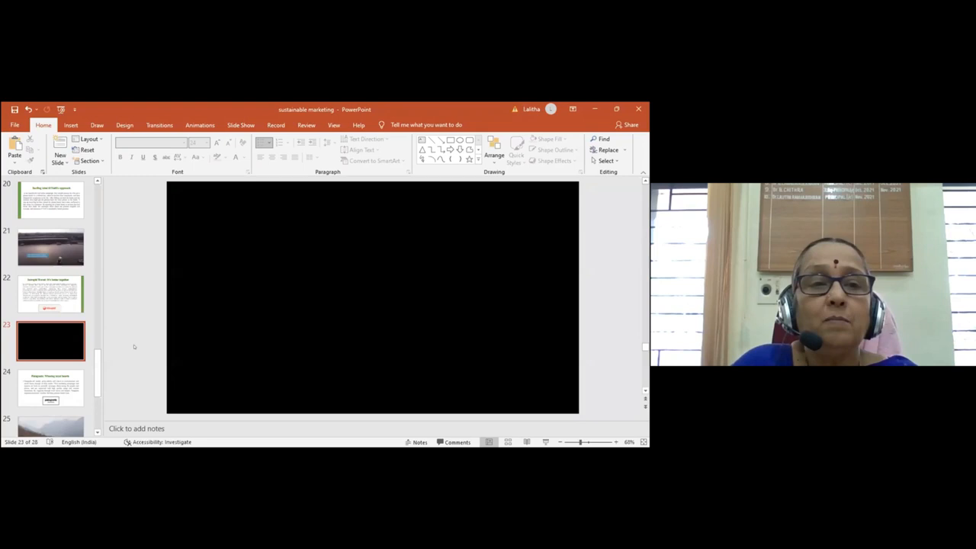
{"action": "left_click", "coordinate": [50, 293]}
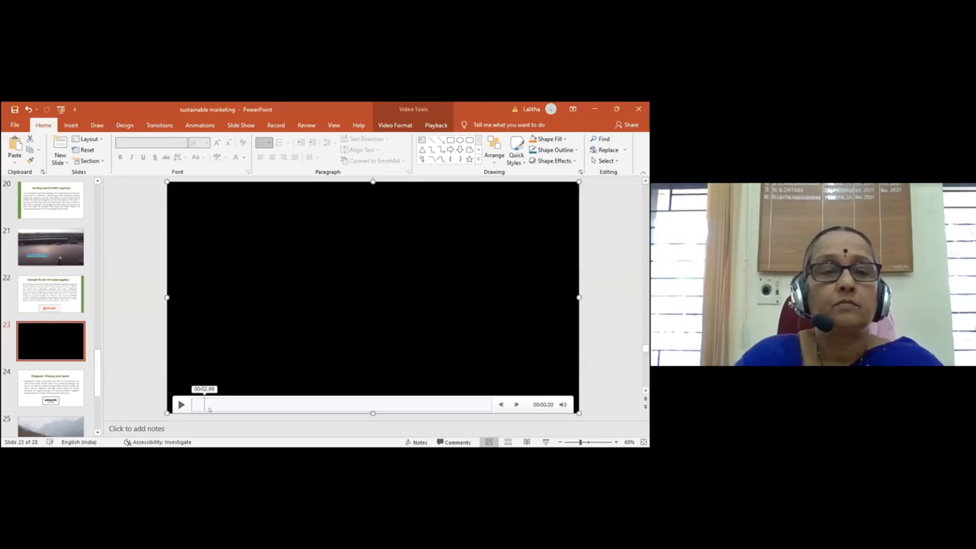
Step: Advance to slide 24, 'Patagonia: Winning loyal hearts', after the video
{"action": "left_click", "coordinate": [50, 395]}
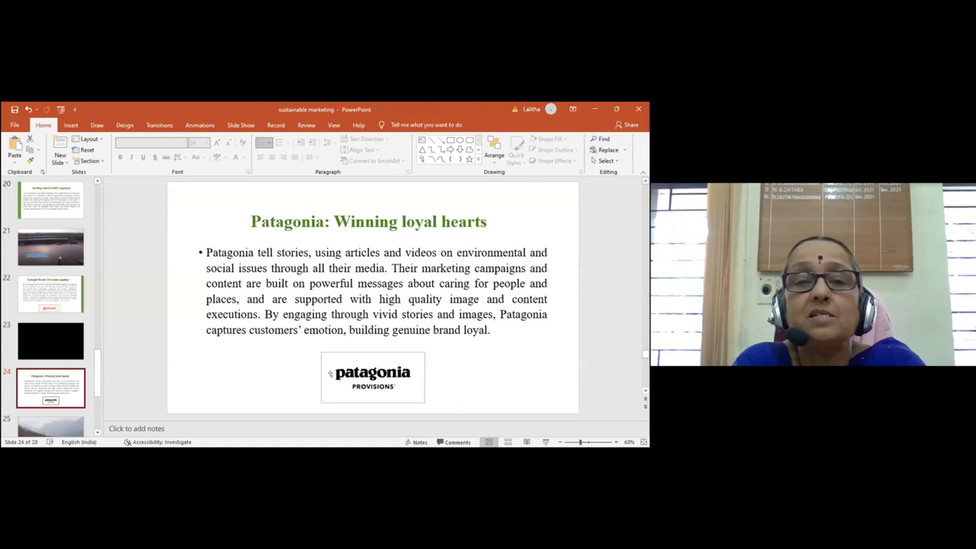
{"action": "mouse_move", "coordinate": [469, 377]}
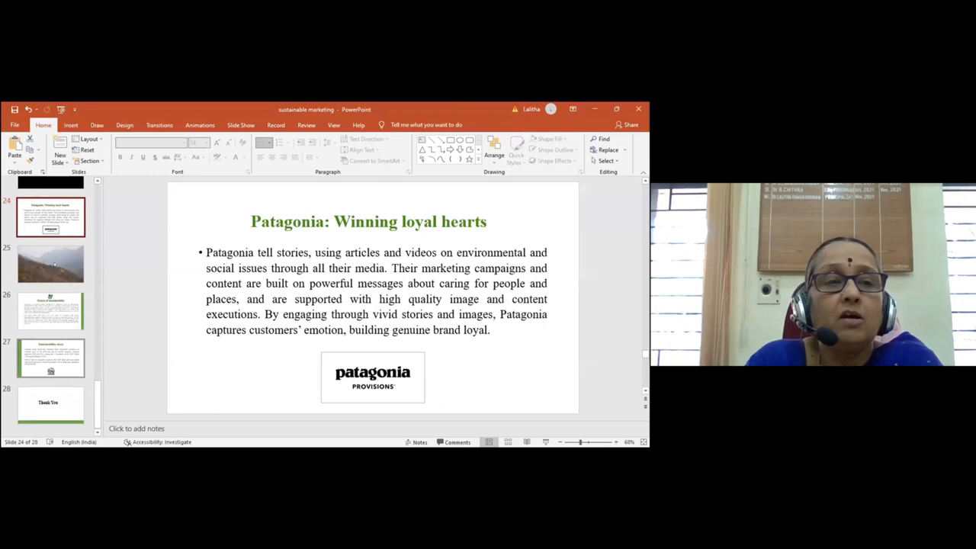
Step: Move on to slide 26, 'Future of sustainability'
{"action": "left_click", "coordinate": [51, 264]}
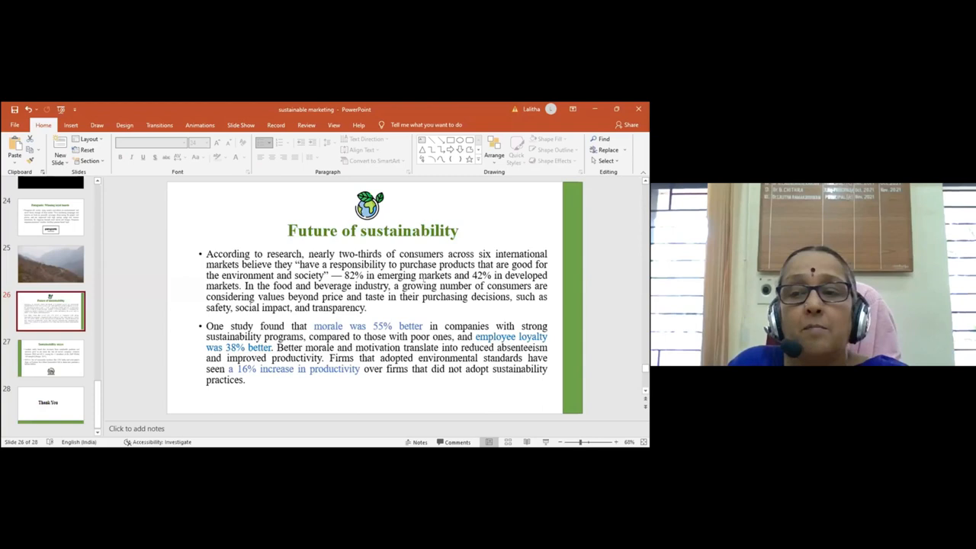
Step: Select slide 27, 'Sustainability stays', on IKEA's billion-dollar sustainable line
{"action": "left_click", "coordinate": [51, 355]}
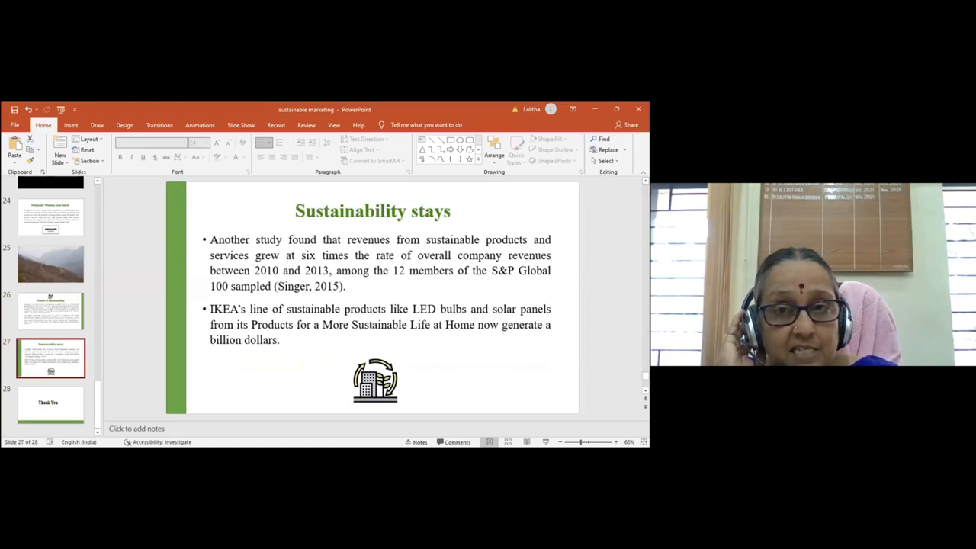